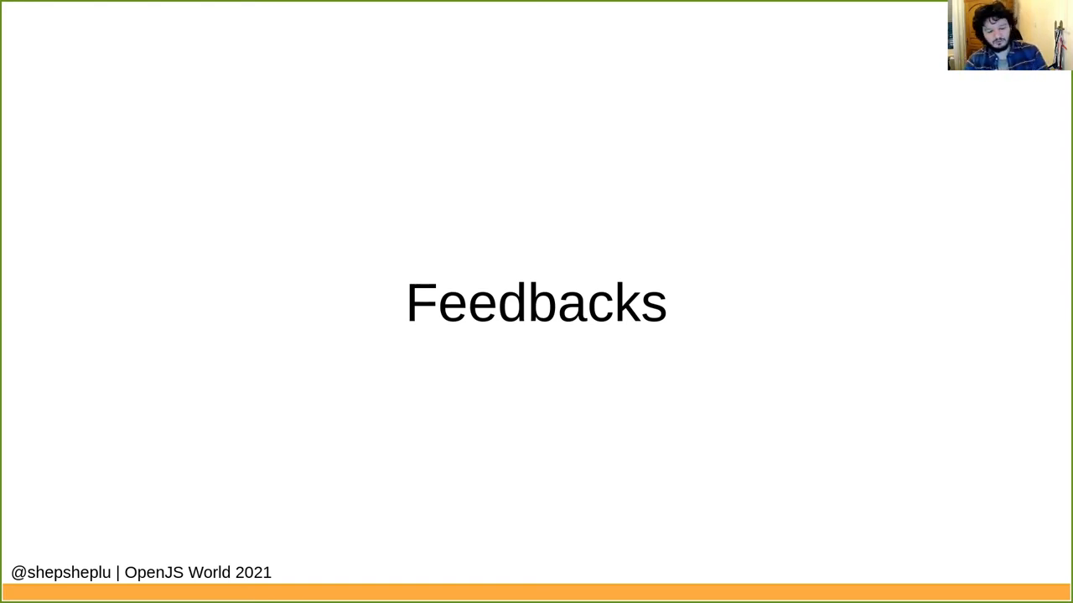
mouse_move(582, 38)
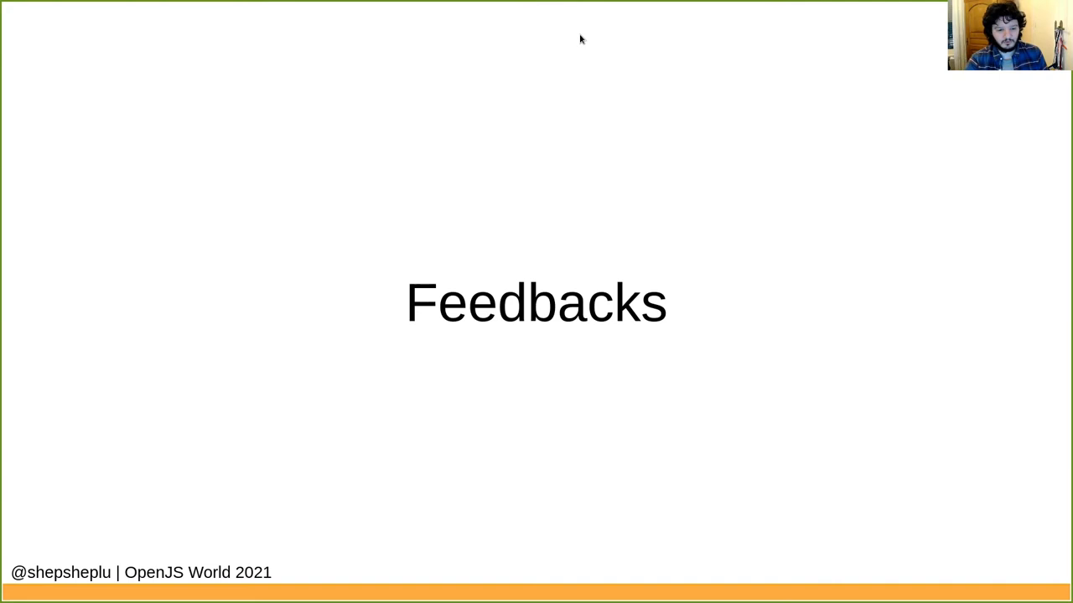
mouse_move(512, 342)
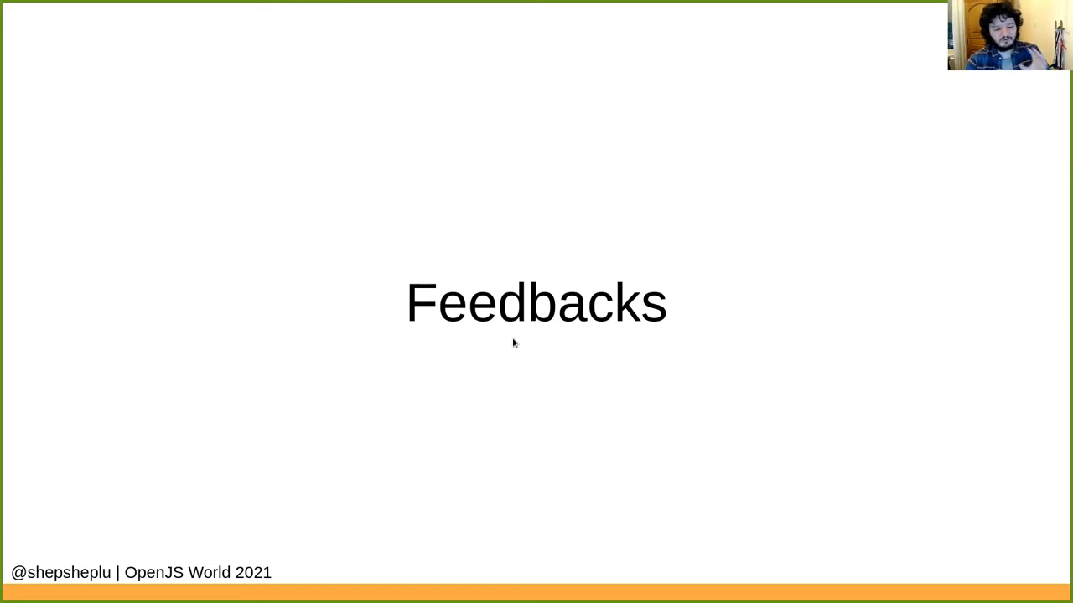
mouse_move(737, 451)
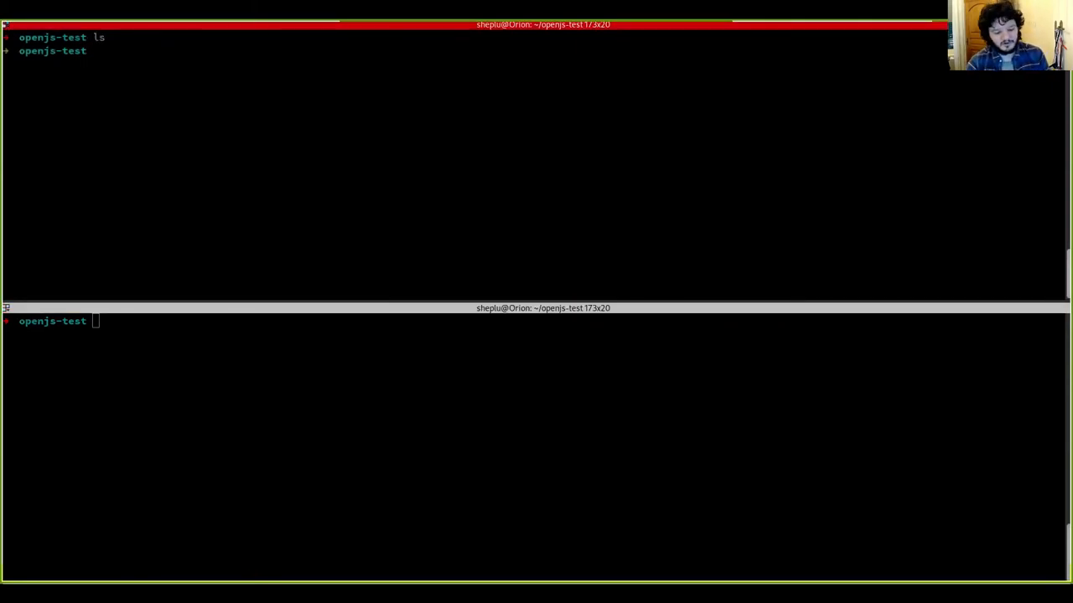
- Run condense --create to start scaffolding a new project
type("co")
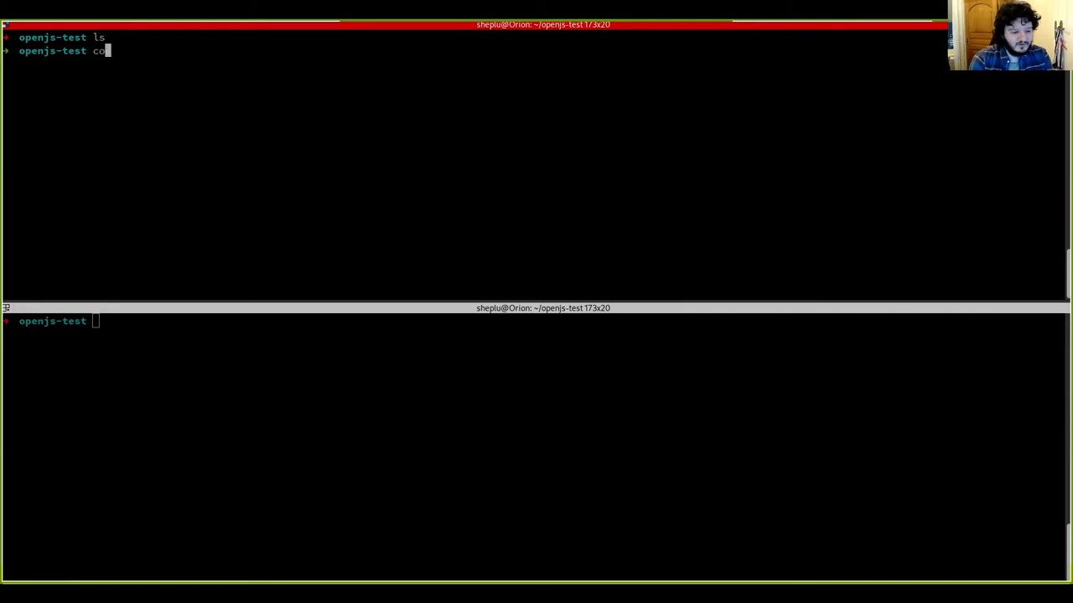
type("ndense -")
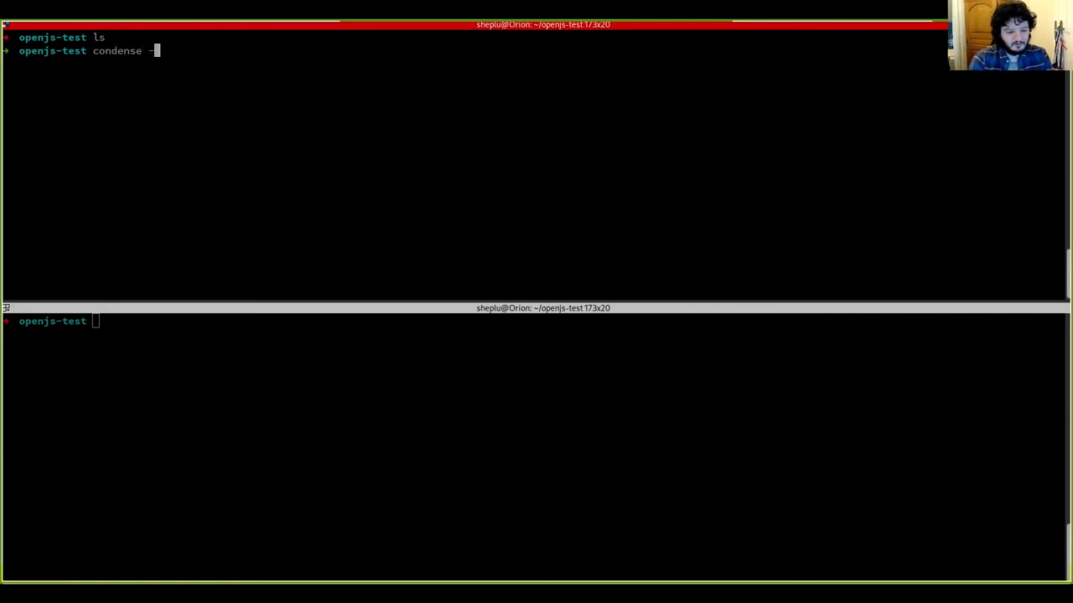
type("-create")
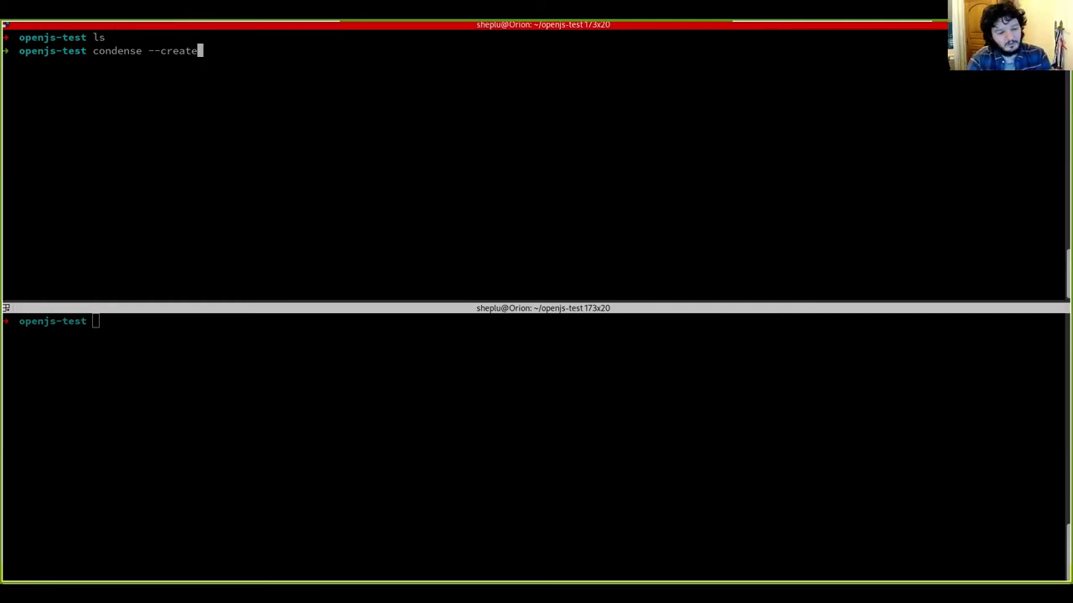
mouse_move(197, 50)
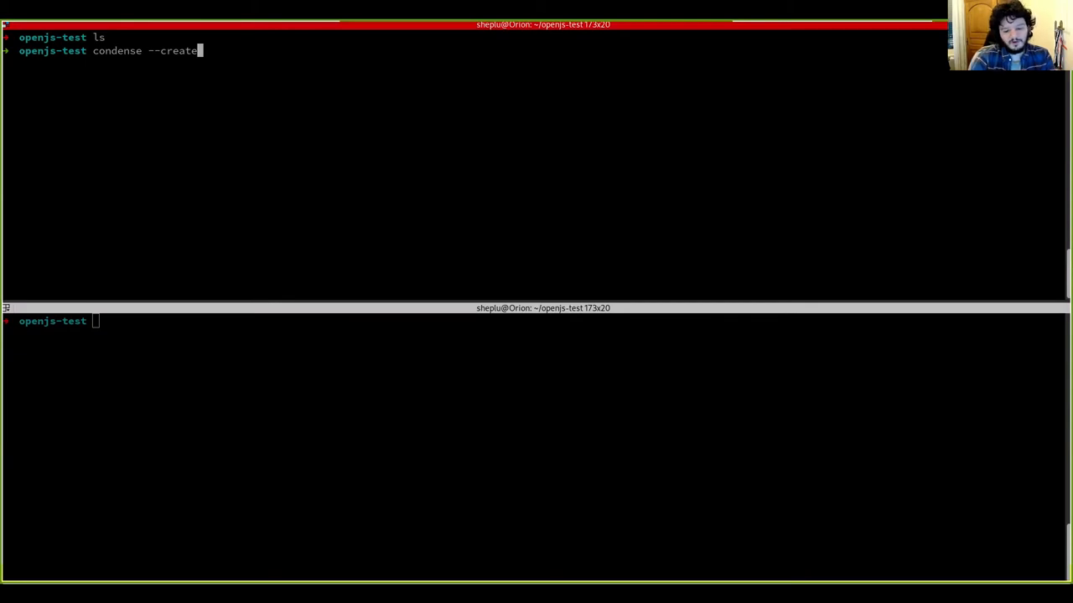
key("Return")
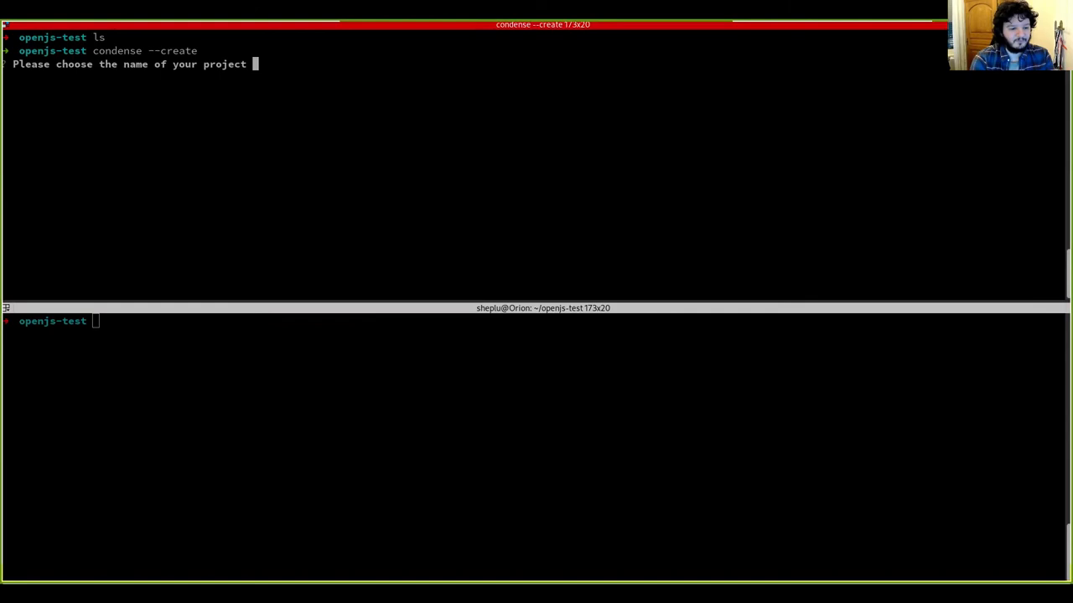
- Name the project hello-openjs and browse down the project template list
type("hello-open")
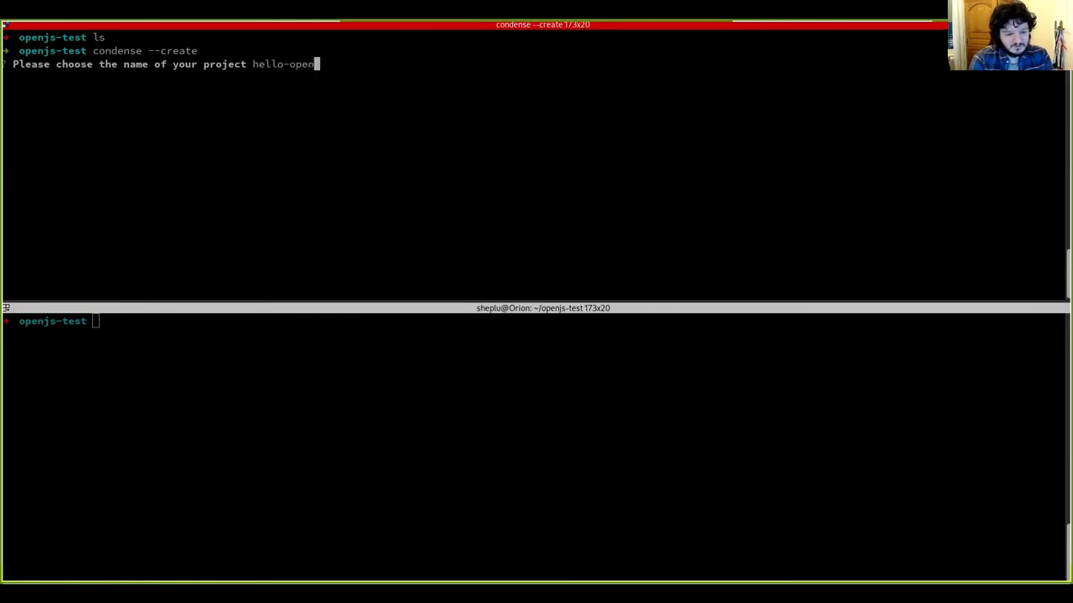
key("Return")
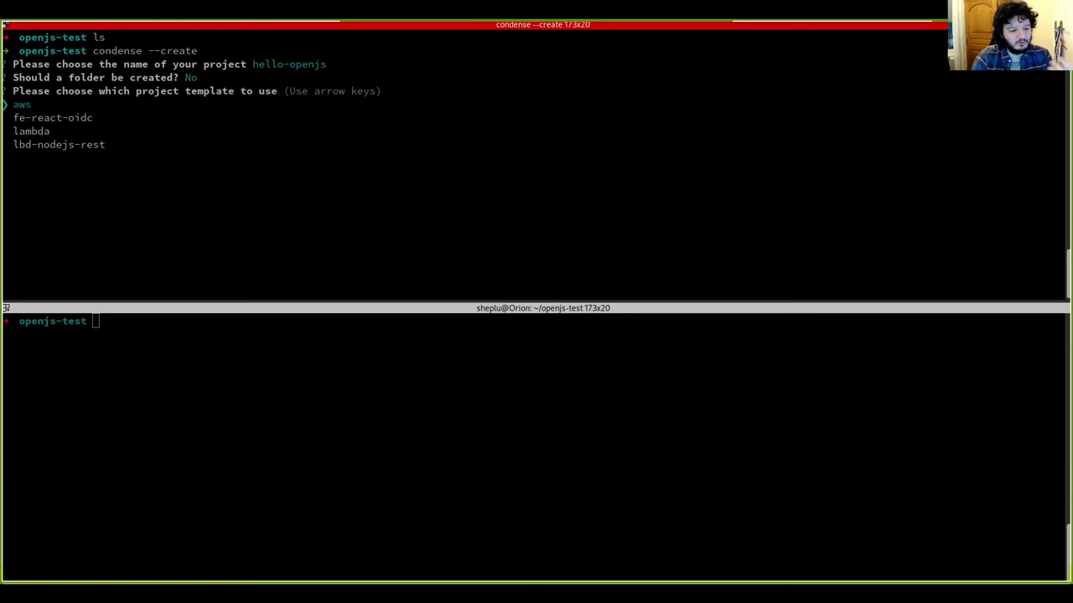
key("Down")
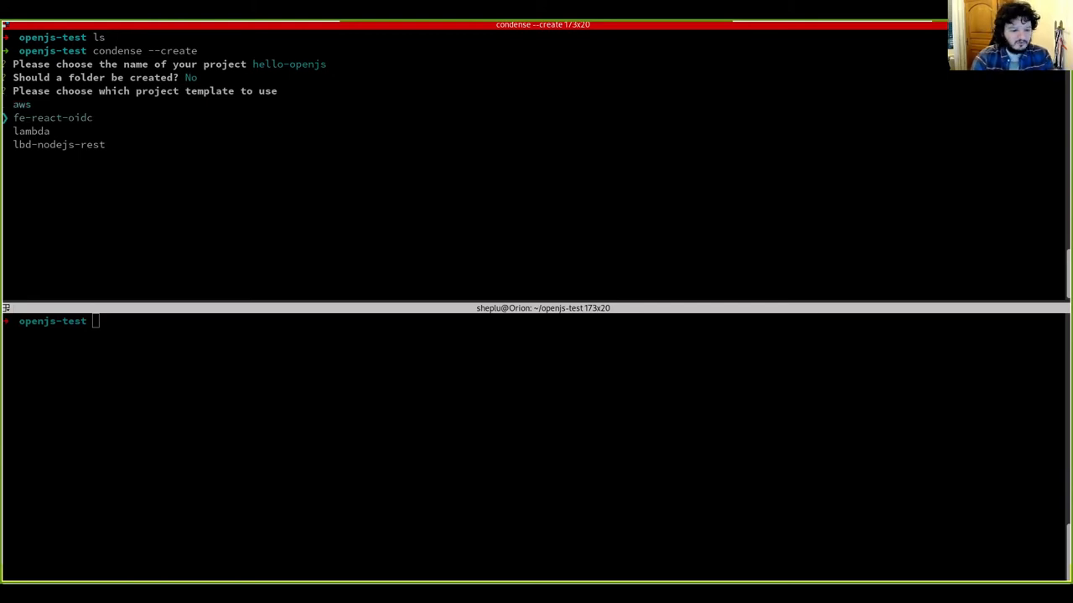
key("Down")
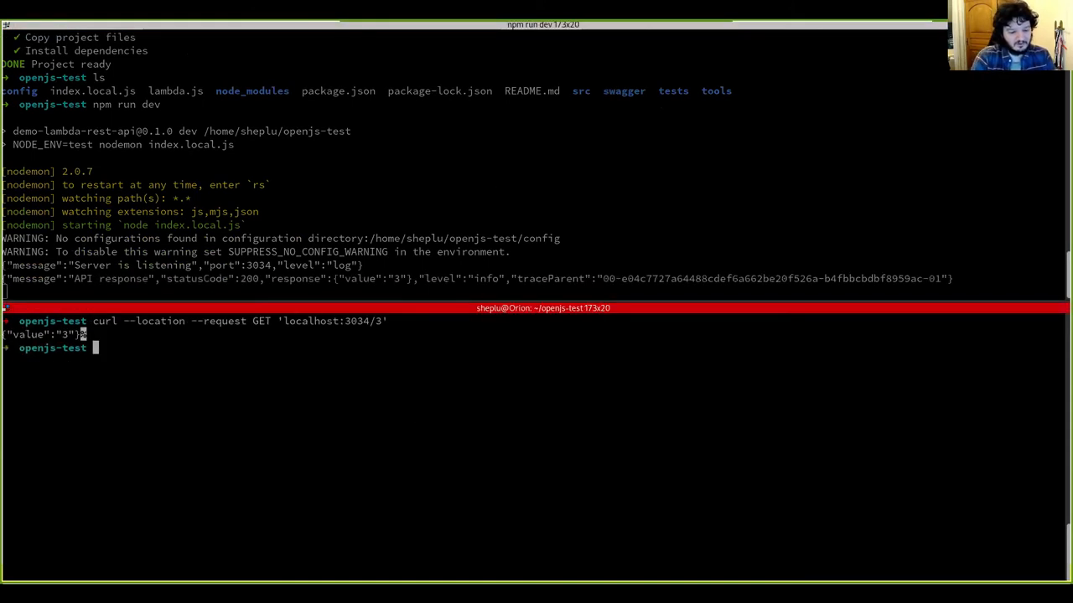
mouse_move(372, 404)
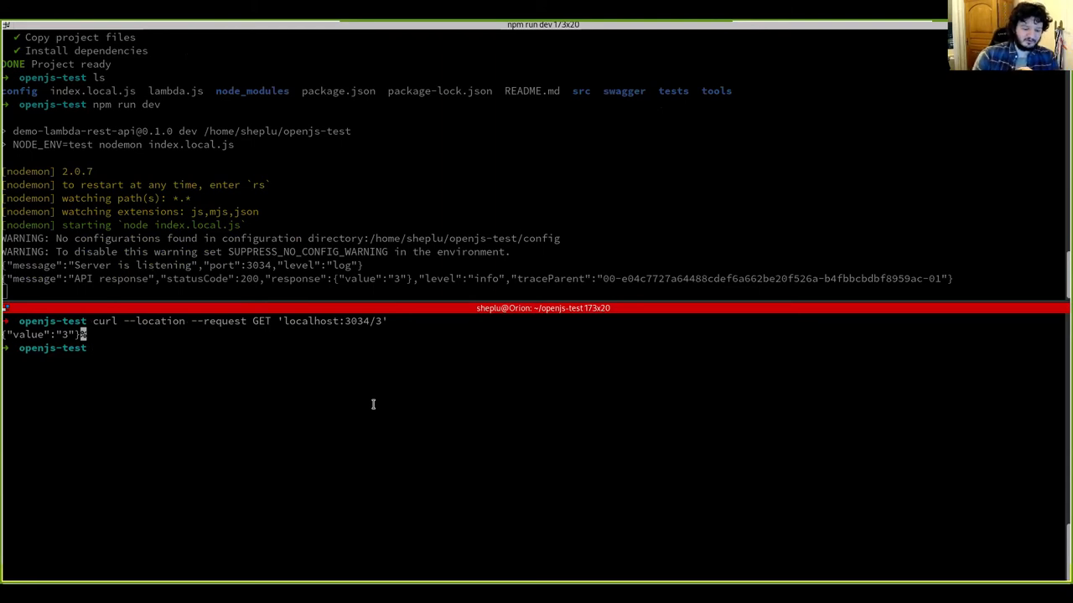
mouse_move(400, 218)
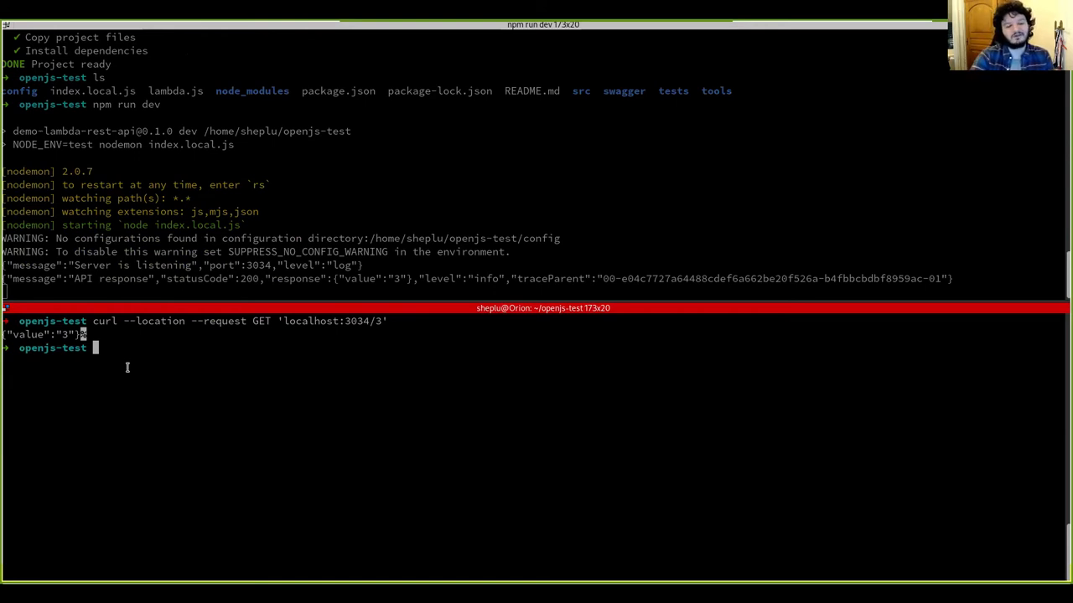
mouse_move(127, 367)
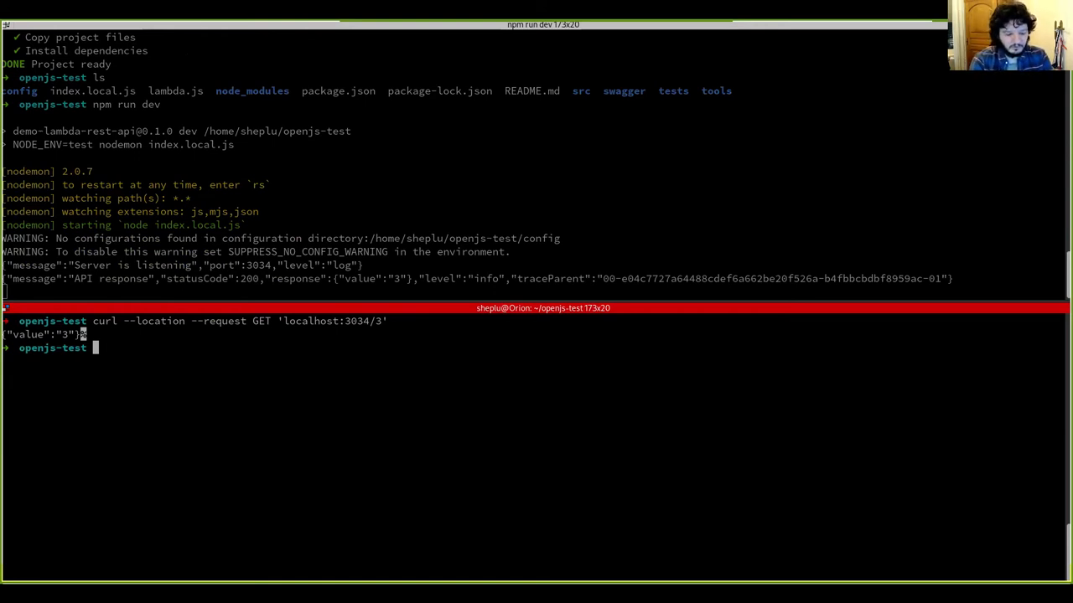
- Run condense --update so src/demo.js changes and the dev server restarts
type("condense --")
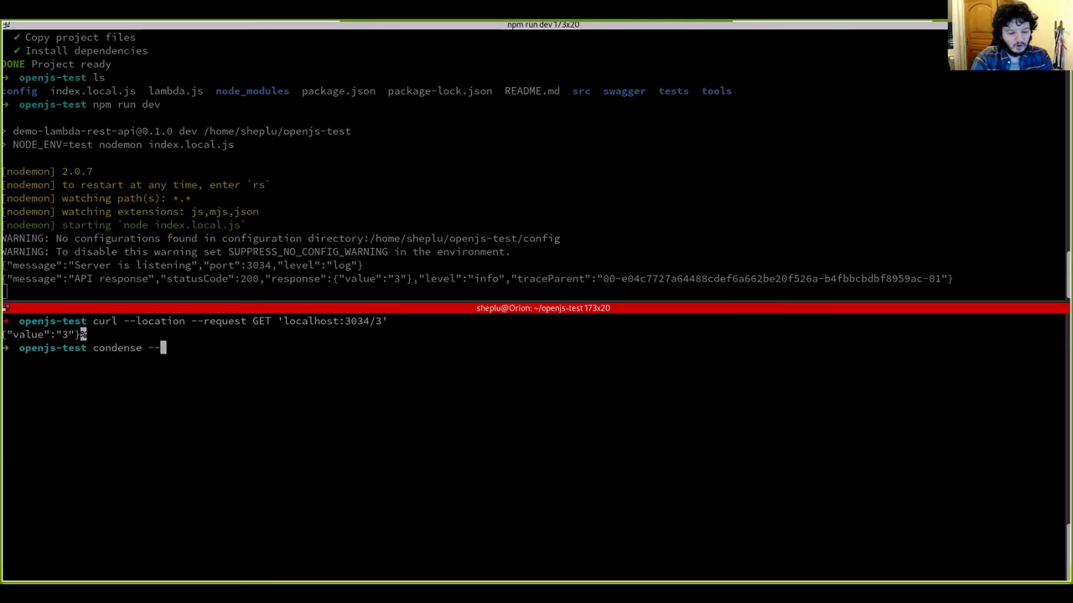
type("upadte")
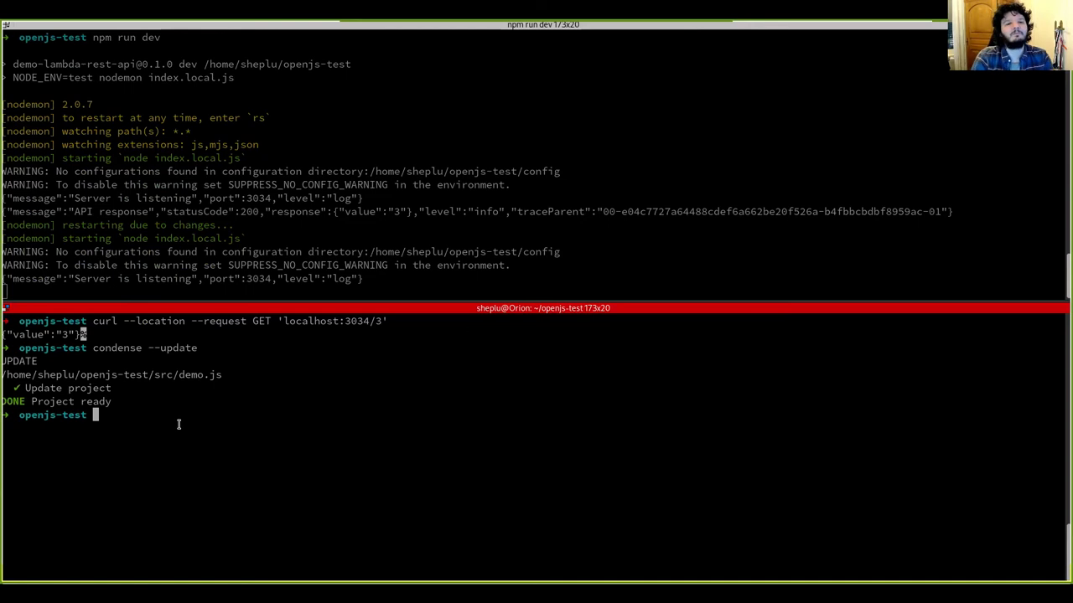
type("condense --update")
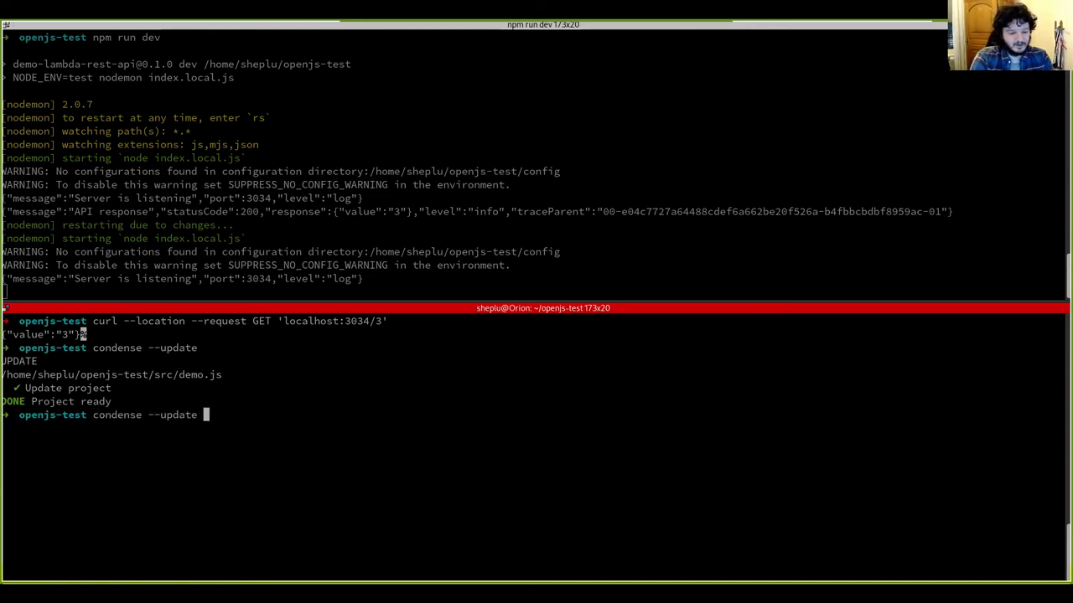
- Repeat the curl localhost:3034/3 request and receive value 31
key("Return")
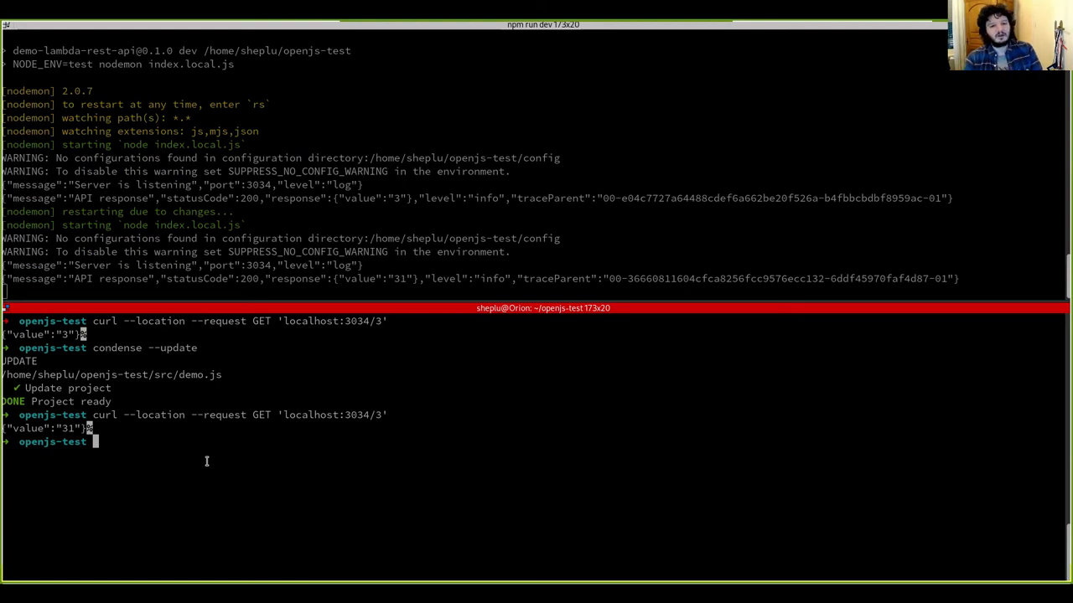
mouse_move(358, 161)
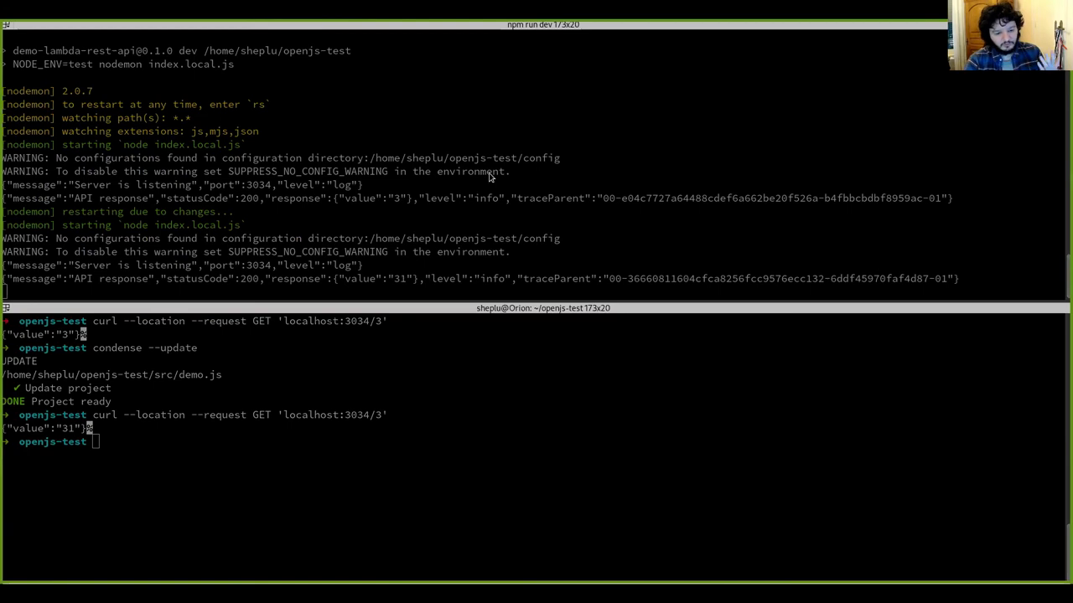
mouse_move(724, 421)
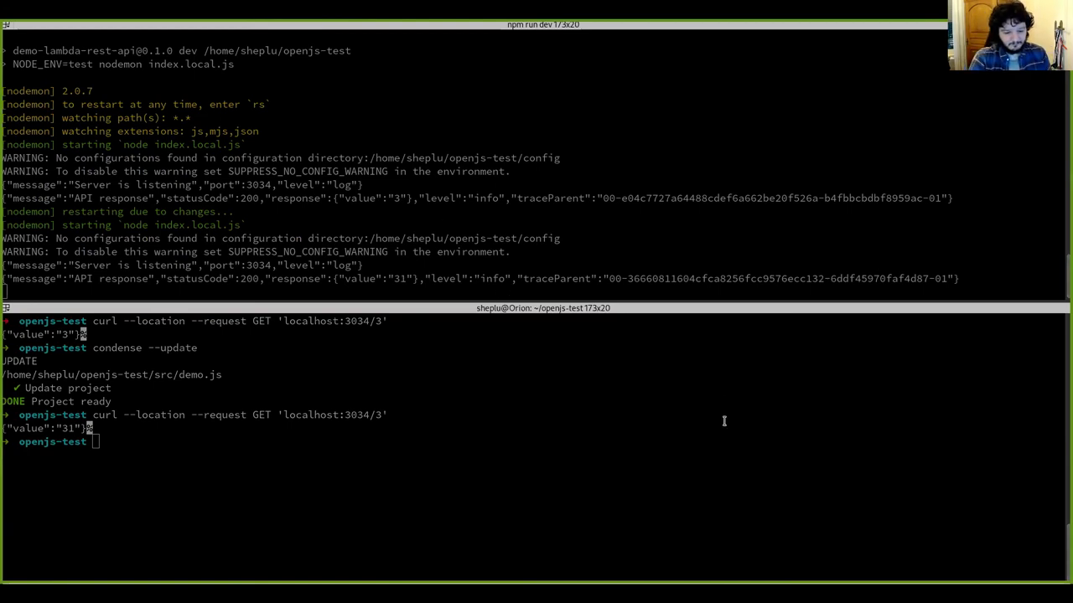